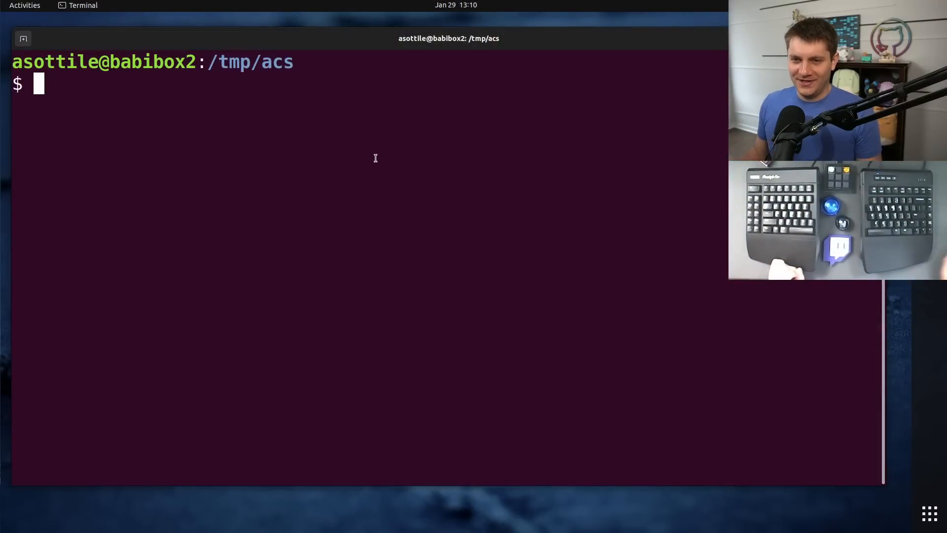
- Open t.py in babi to check the print(*["=" for _ in range(80)], sep="") line, then exit
type("babi t.")
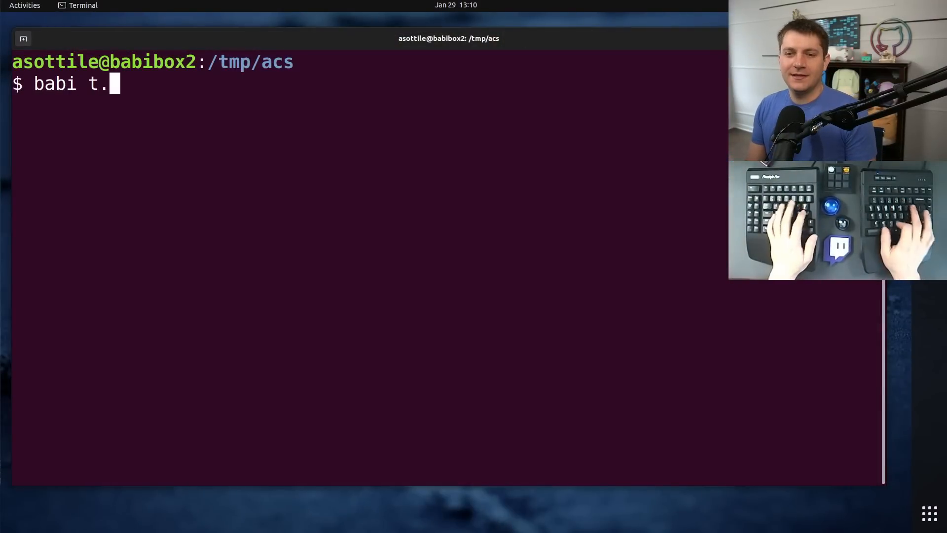
key("Return")
type("print(*[\"=\" for _ in range(80)], sep=\"\")")
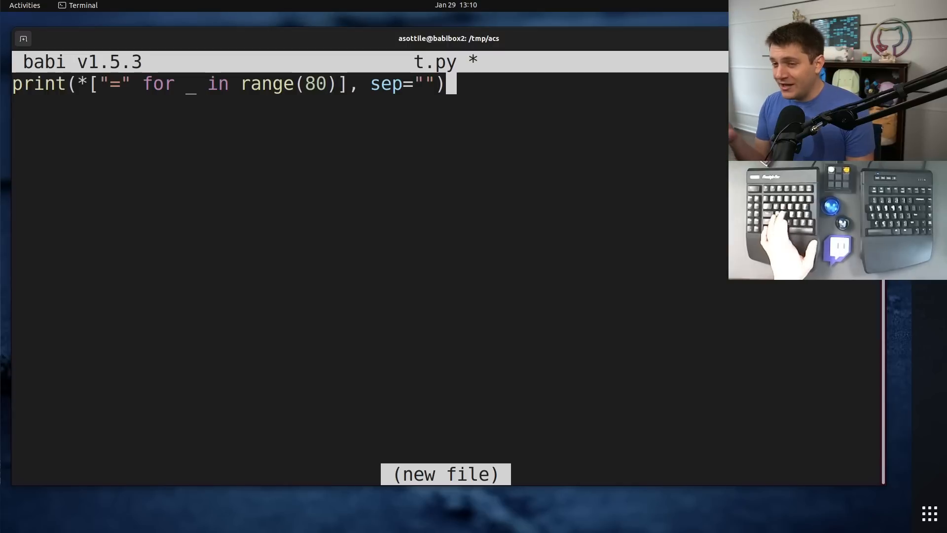
key("ctrl+s")
type("python3 t.py")
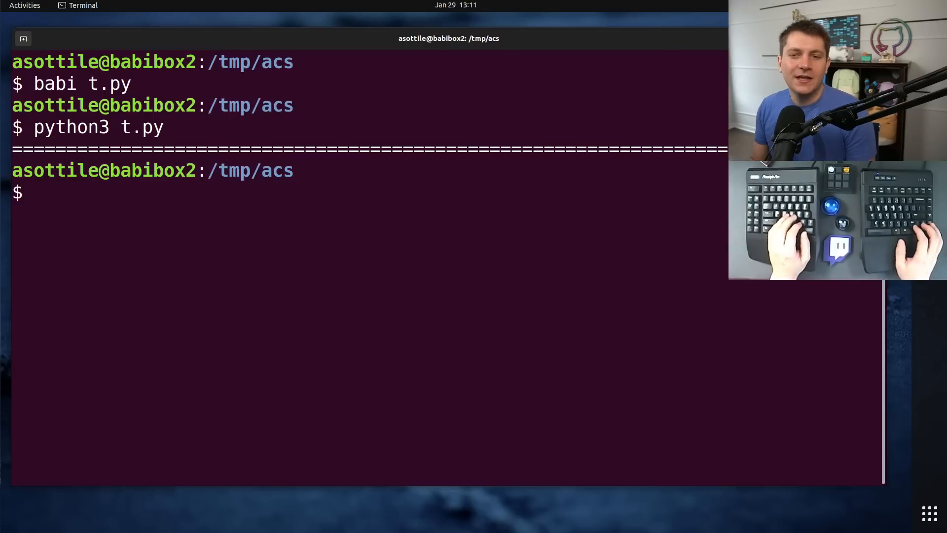
- Reopen t.py in babi and add print('hello hello world') as the second line
type("babi t.py")
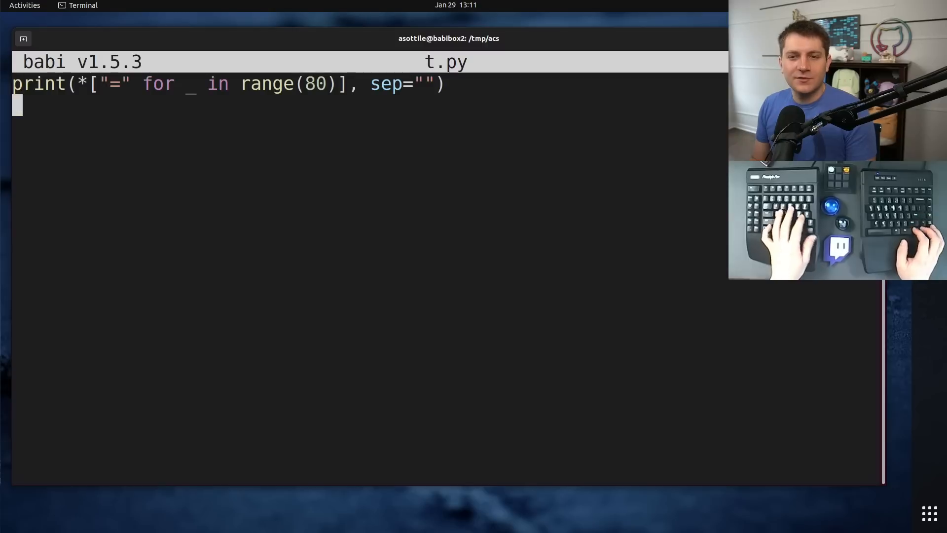
type("print('")
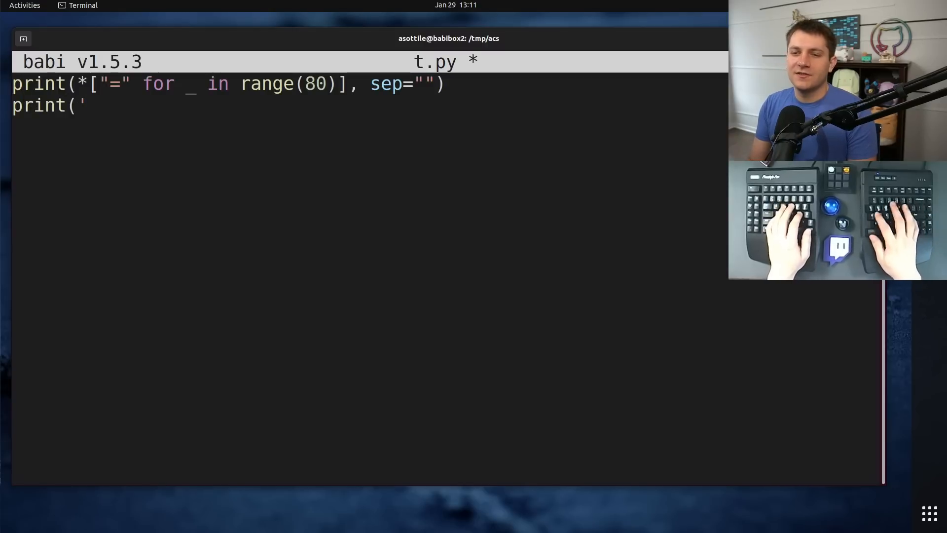
type("hello hello wo")
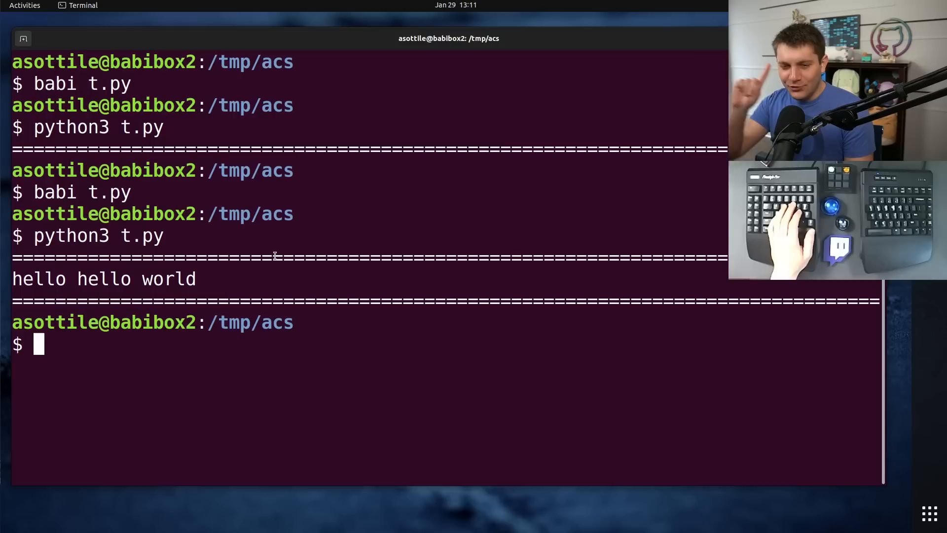
type("nano t")
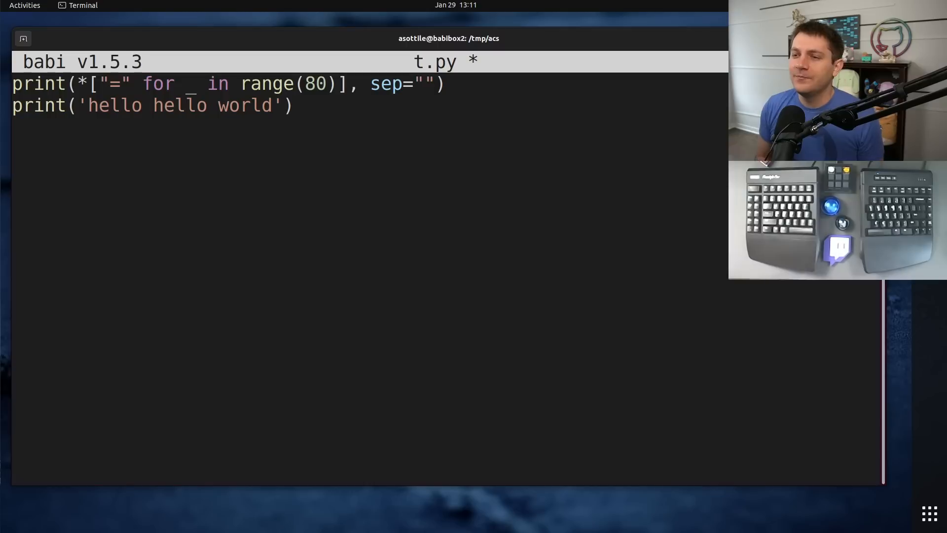
- Save the edited t.py and leave the editor
key("ctrl+s")
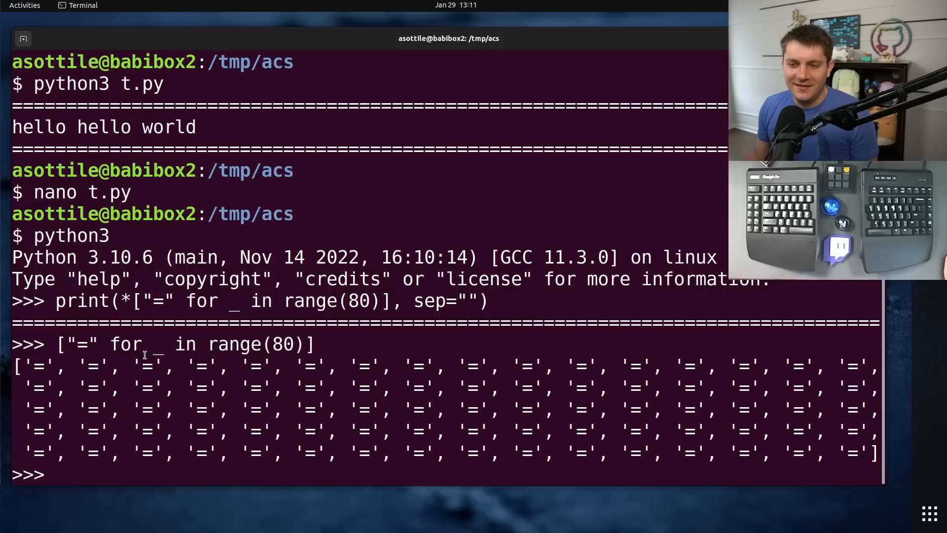
- Highlight the unpacking star, then run print("=", "=", "=", sep="") to output ===
left_click_drag(15, 362, 876, 456)
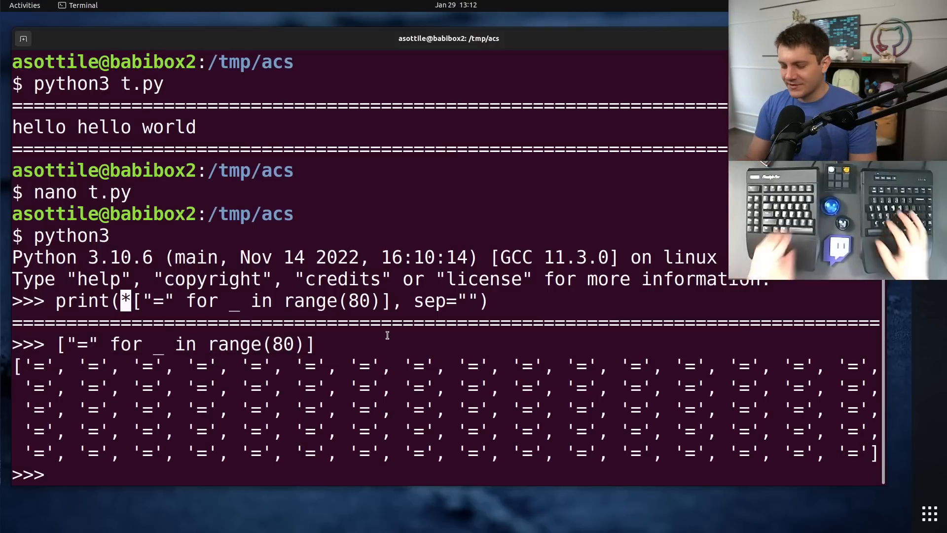
type("print(\"")
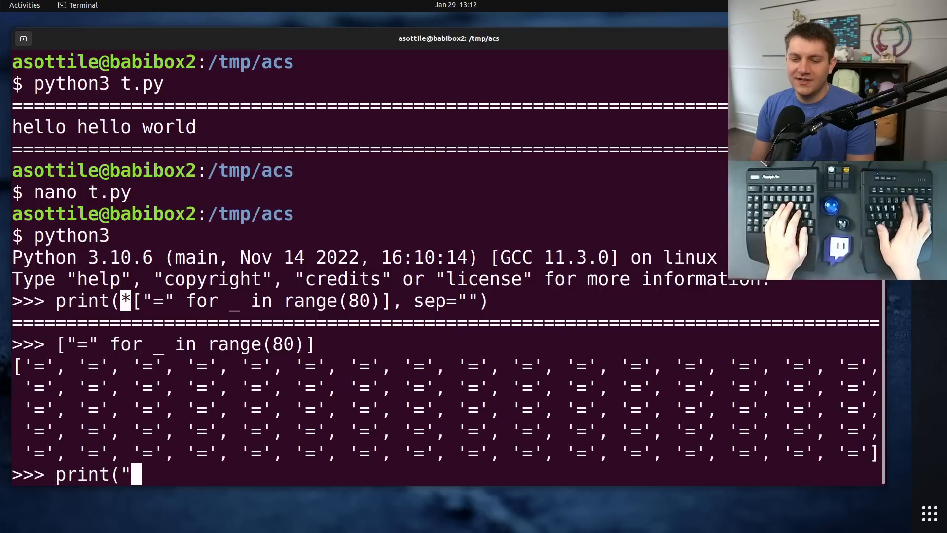
type("=\",")
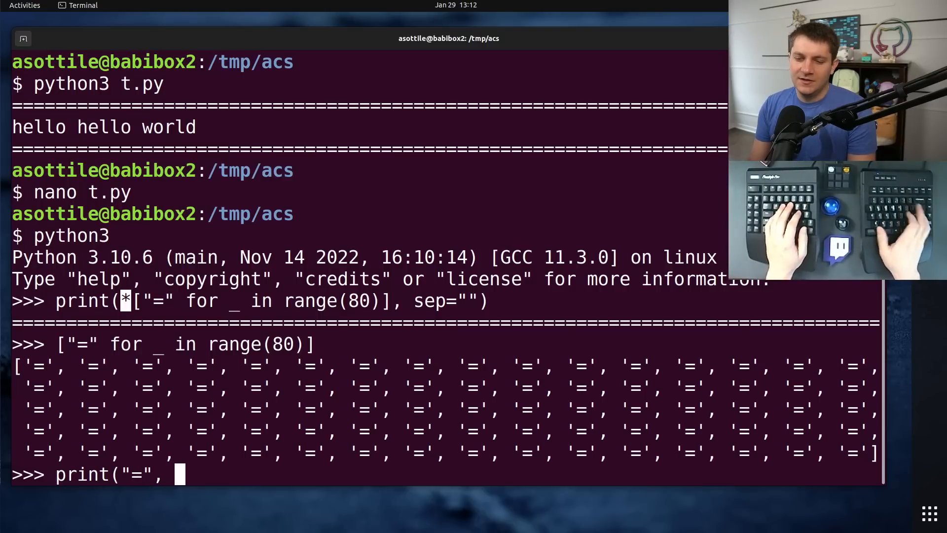
type("\"=\",")
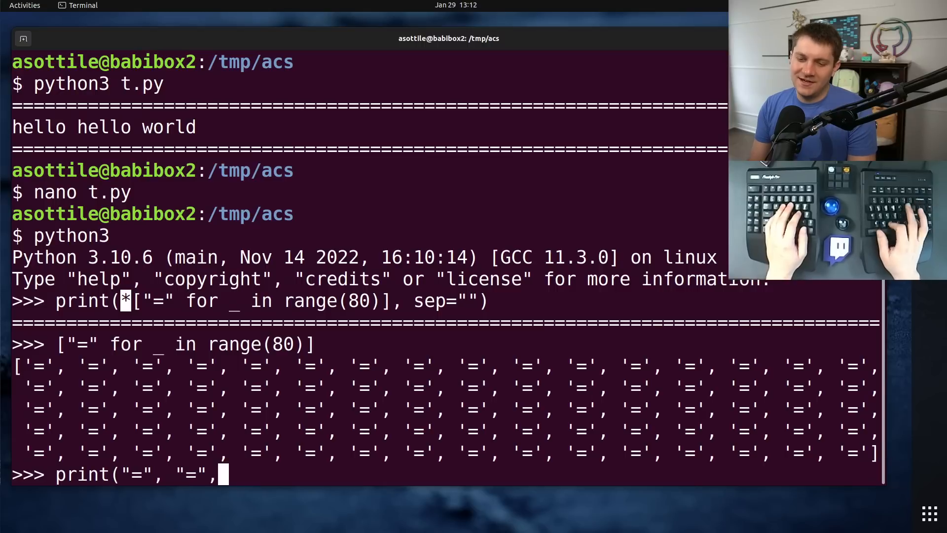
type("\"=\",")
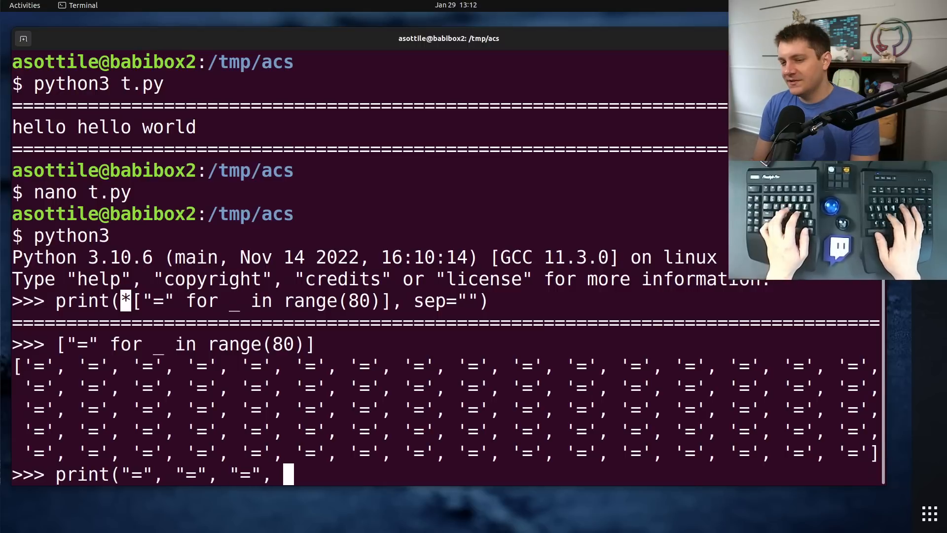
type("sep=\"")
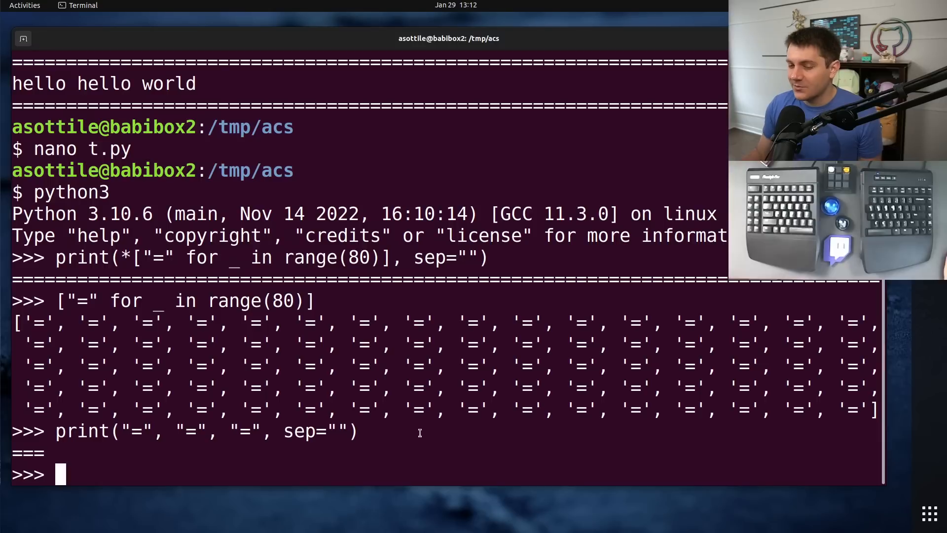
- Run print(1, 2, 3) with default, empty and comma-space separators
type("print(1, 2, 3")
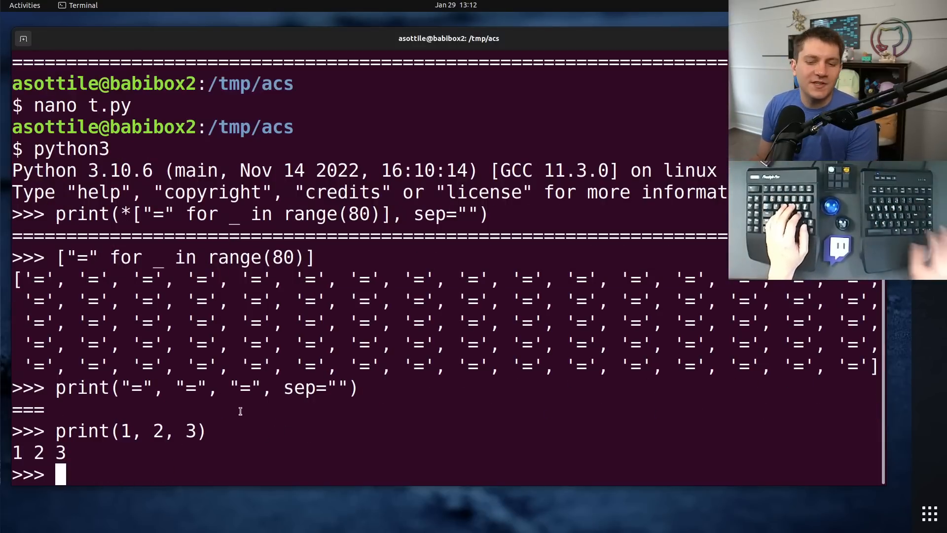
type("print(1, 2, 3, sep=)")
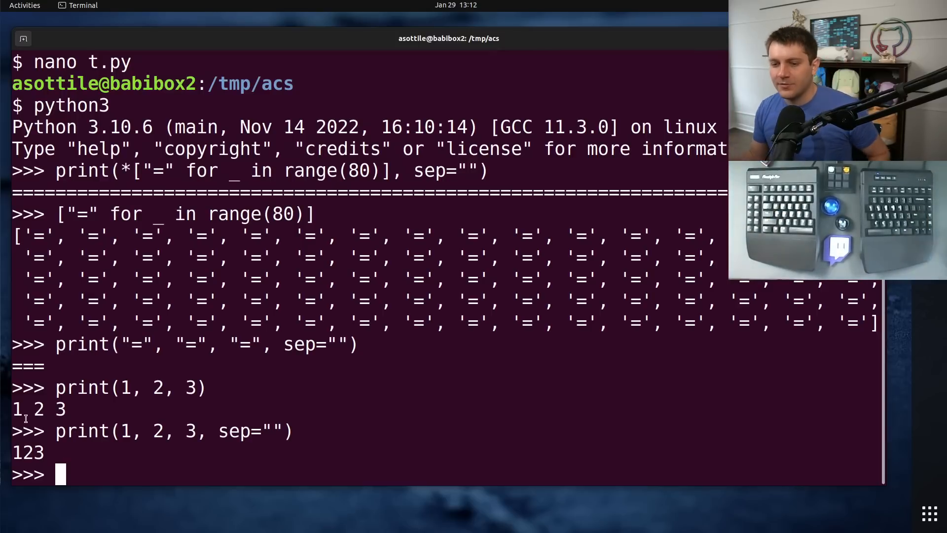
type("print(1, 2, 3, sep=\"\")")
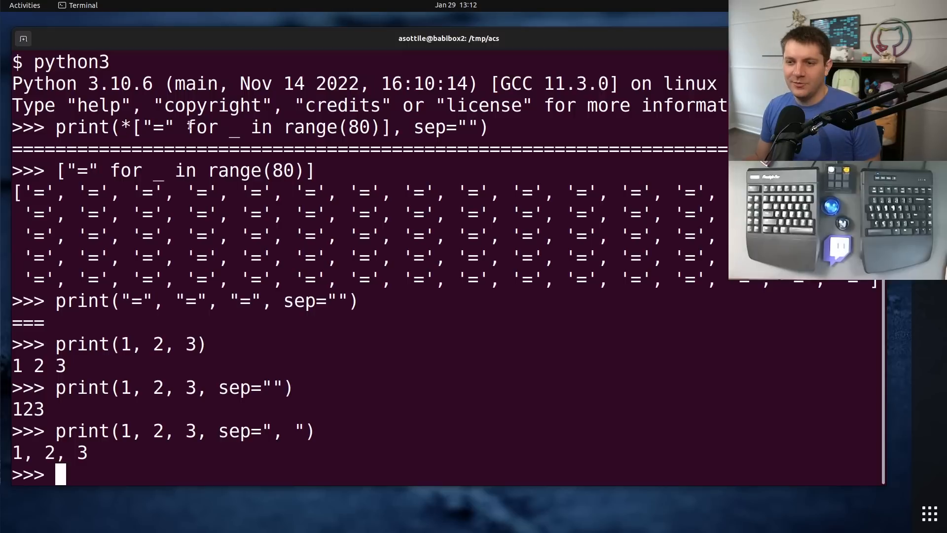
- Highlight sep="", then run print(''.join(["=" for _ in range(80)]))
double_click(446, 126)
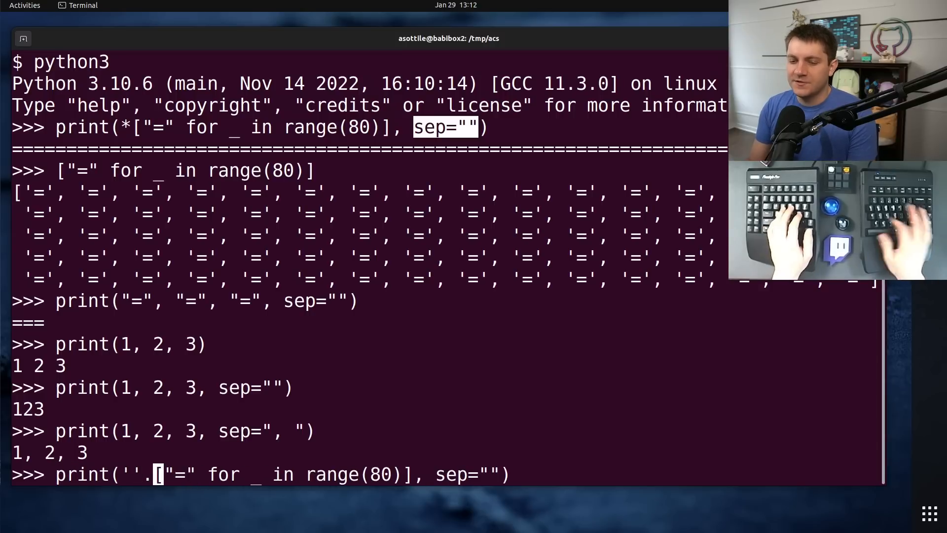
type("join(")
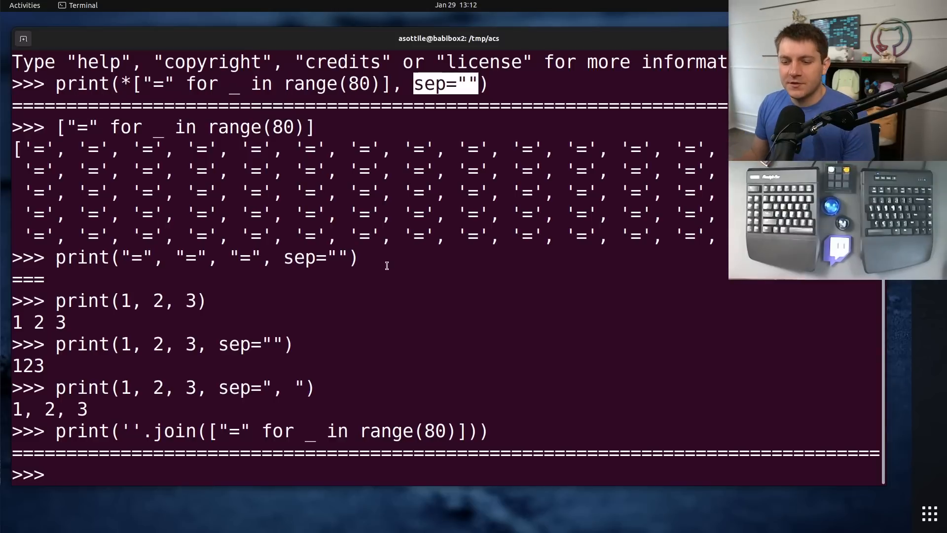
- Evaluate '=' * 80 in the REPL to show the 80-character string
type("'=")
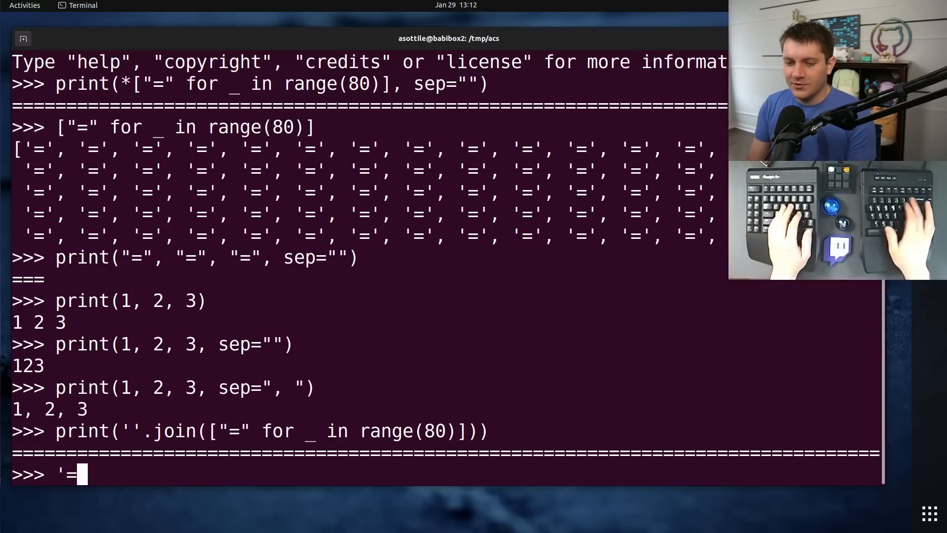
type("'")
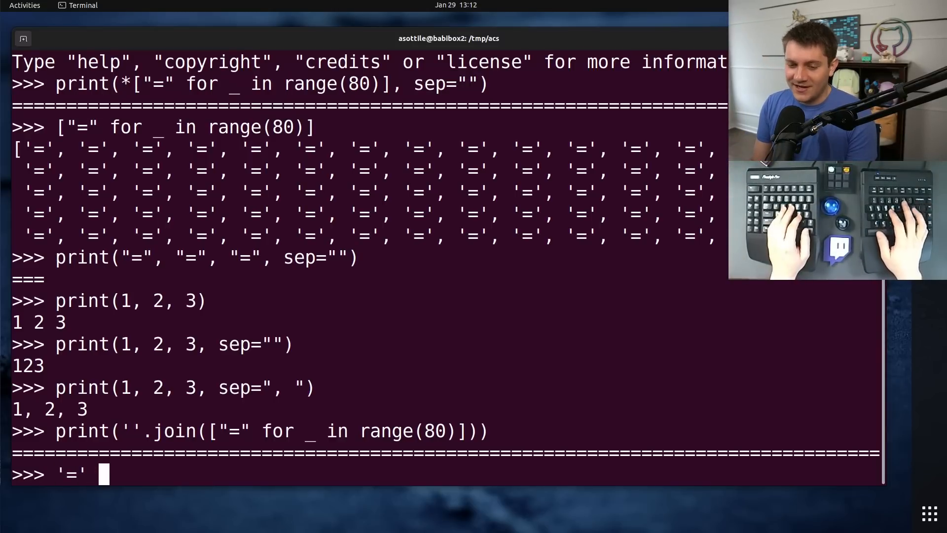
type("* 80")
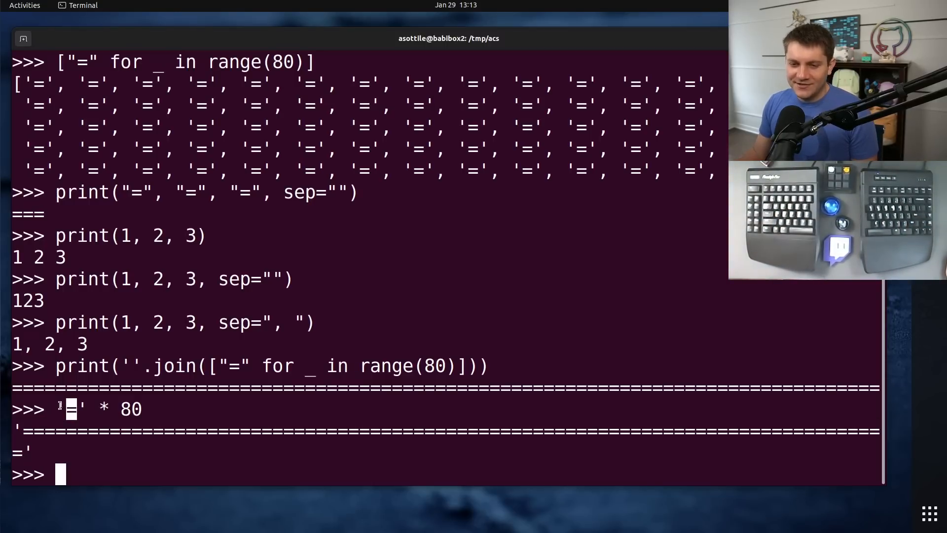
- Run print('=' * 80) to print the separator line
type("prn")
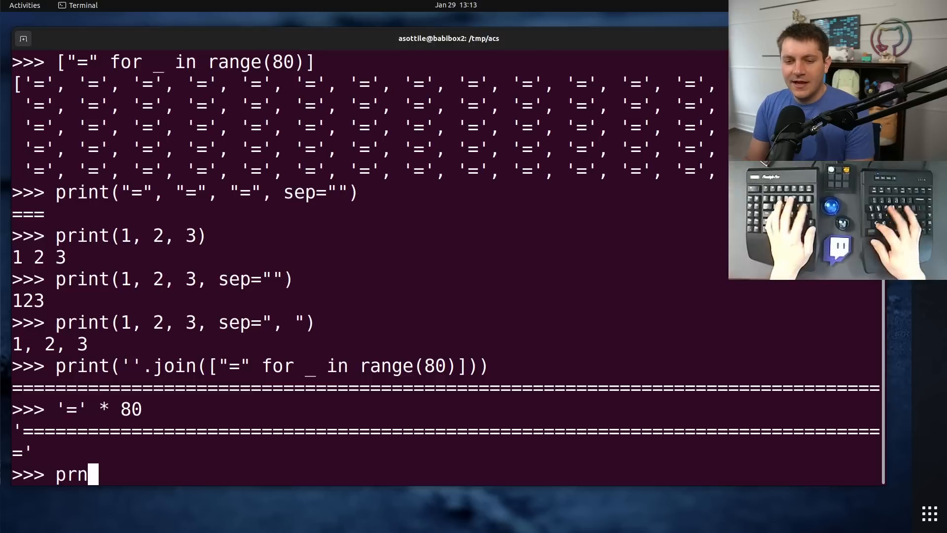
type("int('='")
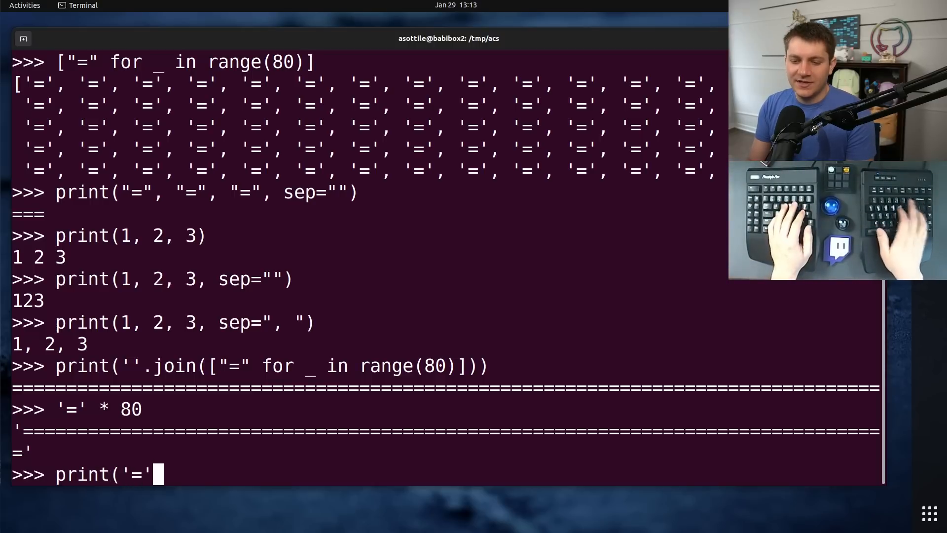
type("* 80)")
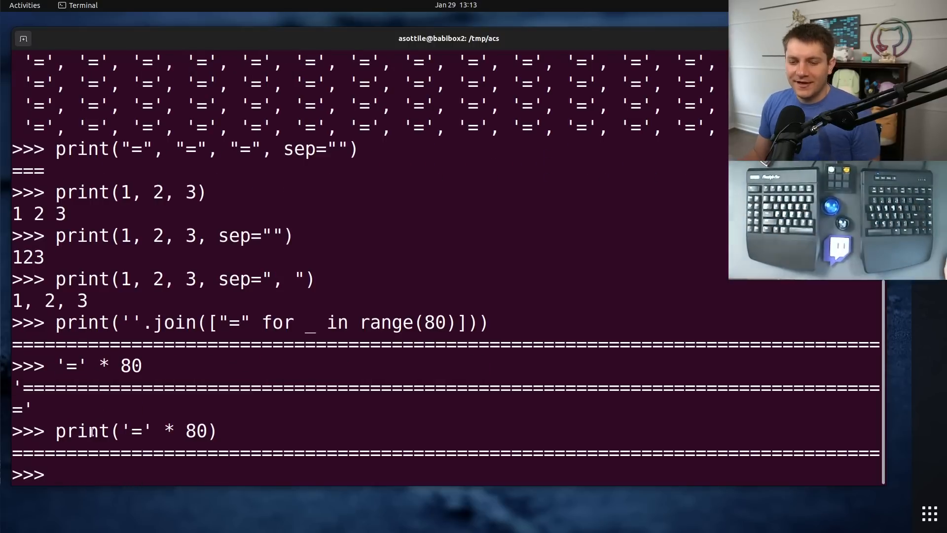